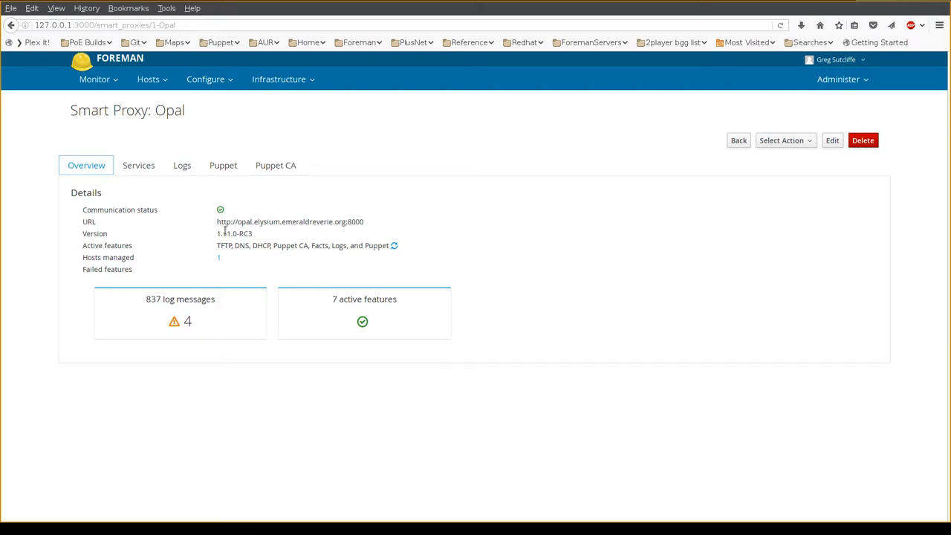
pyautogui.moveTo(276, 246)
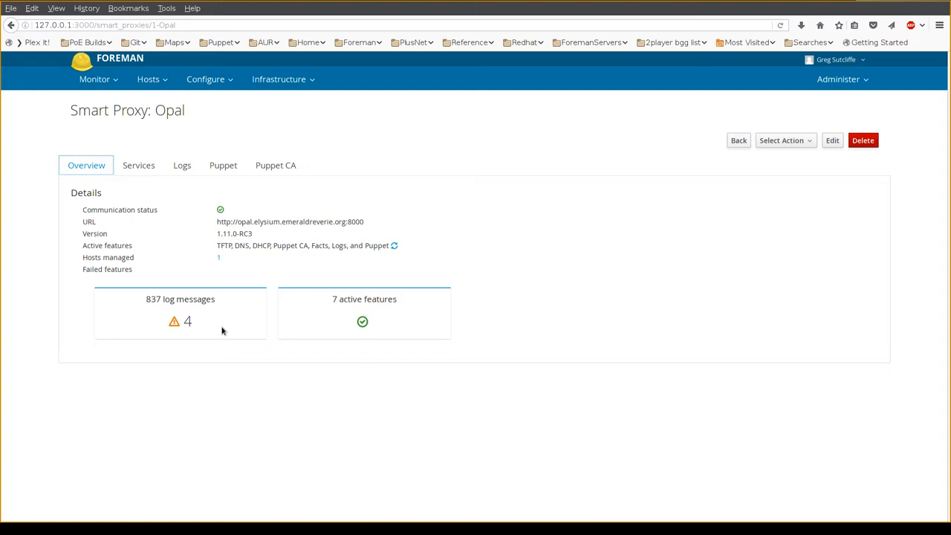
pyautogui.moveTo(151, 160)
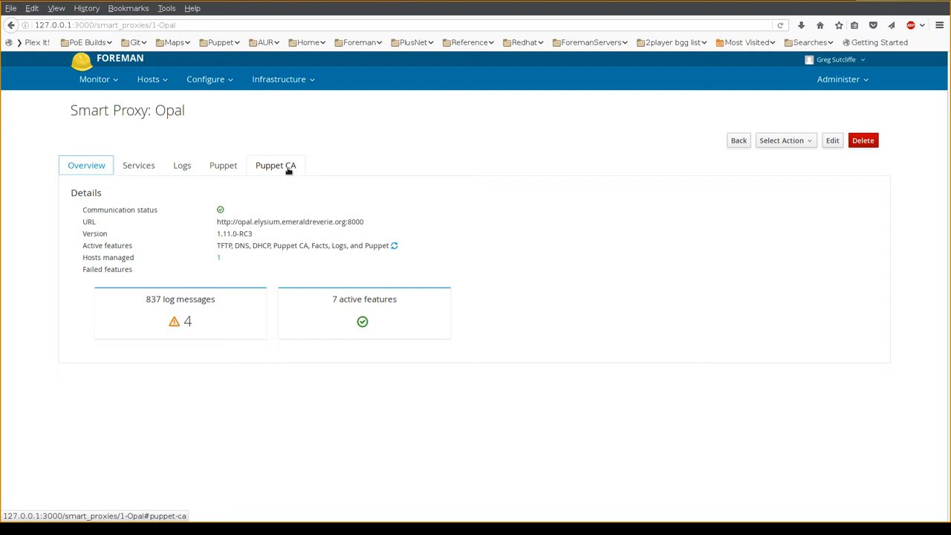
# Step: List Opal's Puppet environments, showing pxe with 68 classes
pyautogui.click(223, 165)
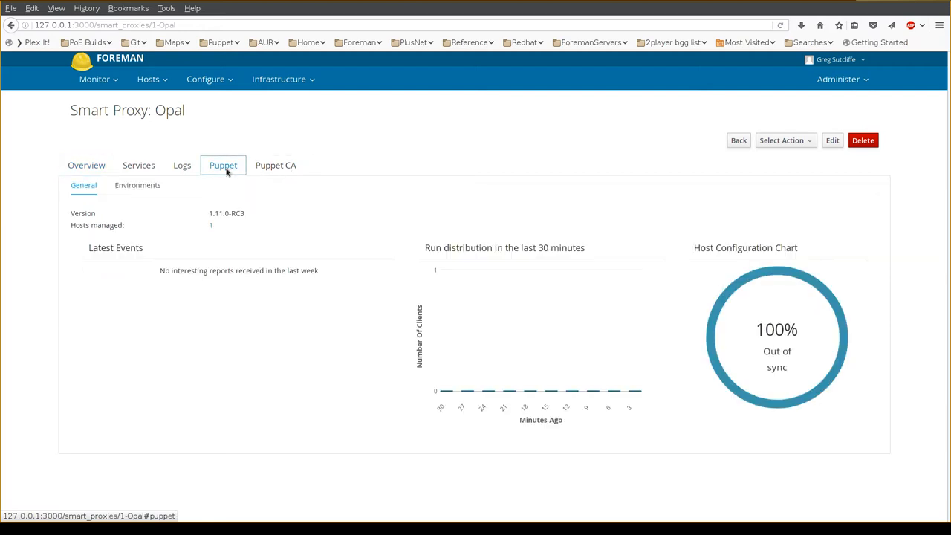
pyautogui.moveTo(508, 233)
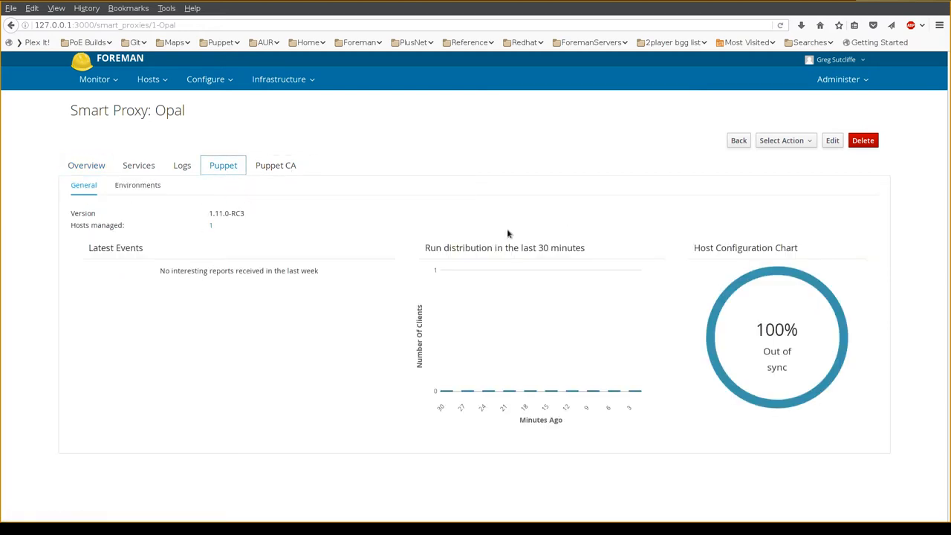
pyautogui.click(138, 185)
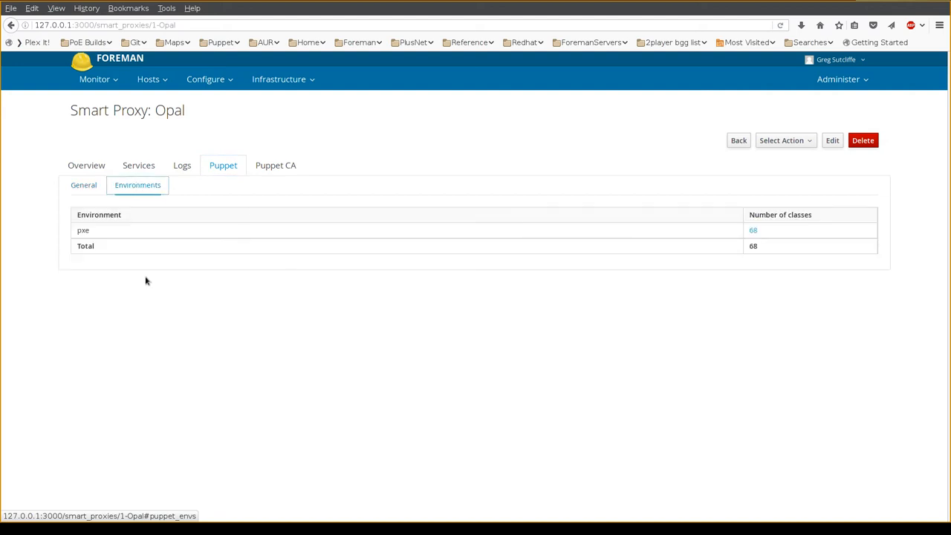
pyautogui.moveTo(287, 177)
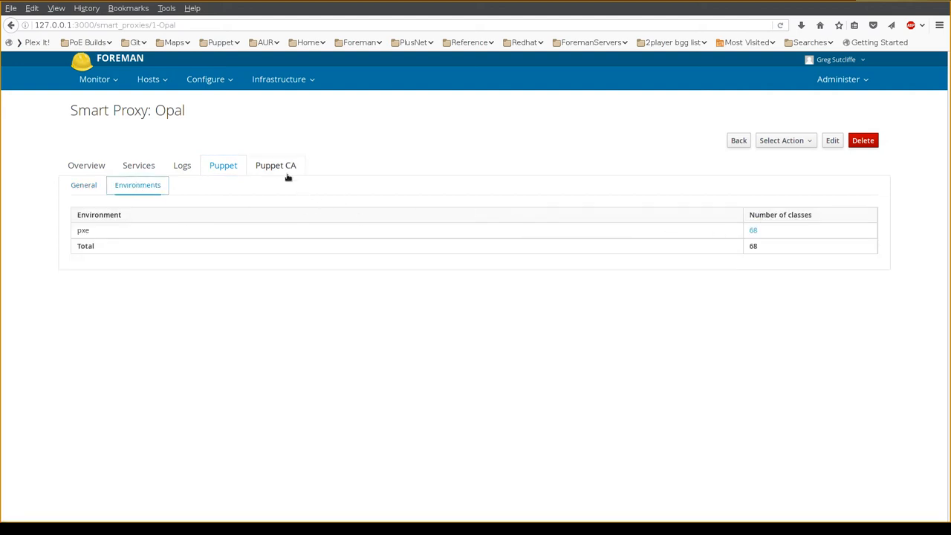
# Step: Check Puppet CA autosign entries, then list the opal and sapphire certificates
pyautogui.click(276, 165)
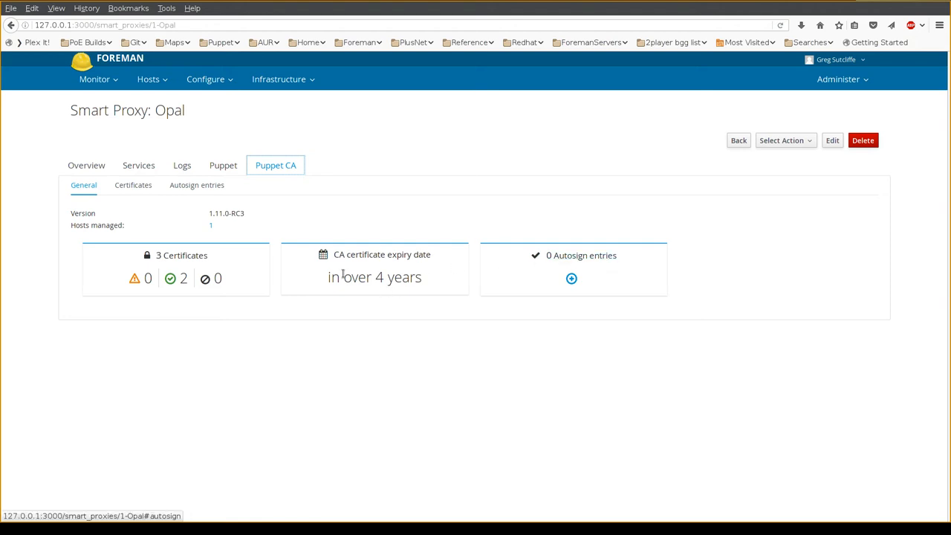
pyautogui.click(196, 185)
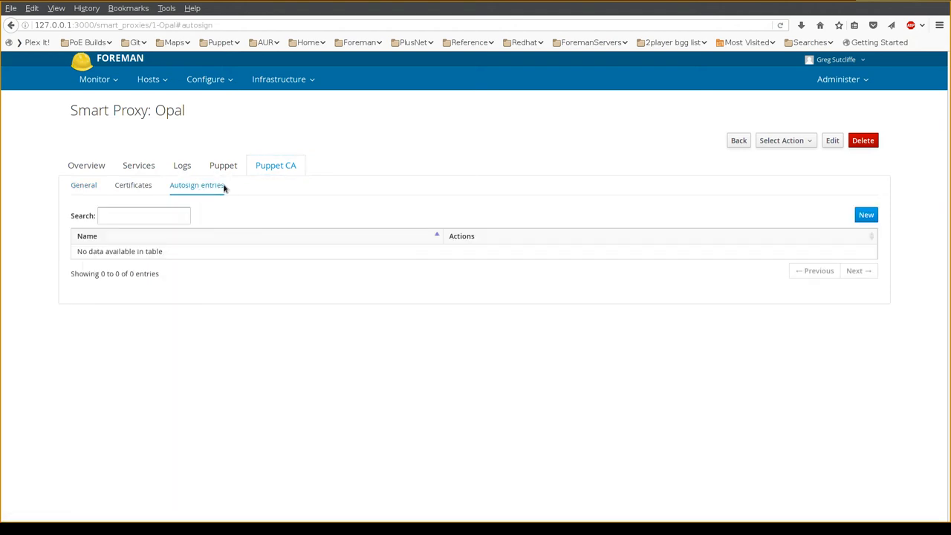
pyautogui.click(133, 185)
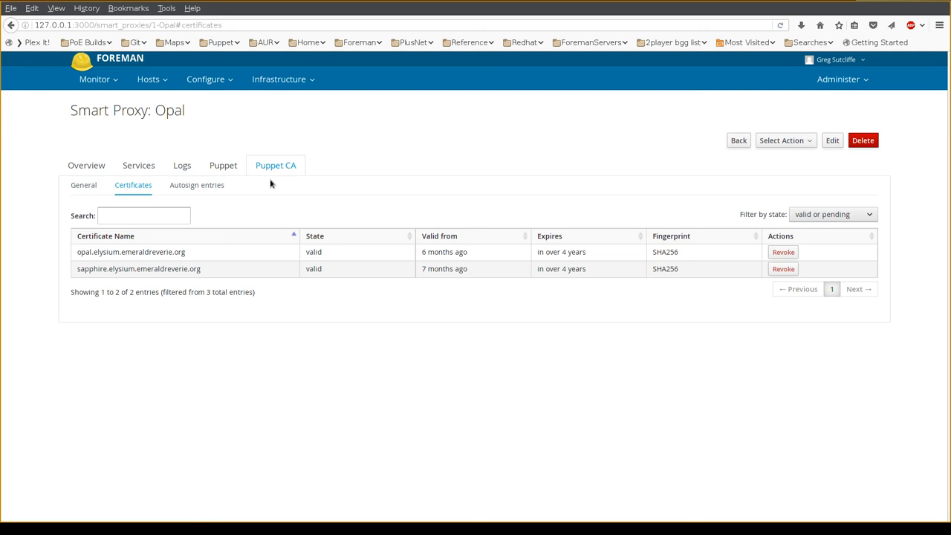
# Step: Filter Opal's logs to ERROR or FATAL, then to WARNING, showing four warnings
pyautogui.click(182, 165)
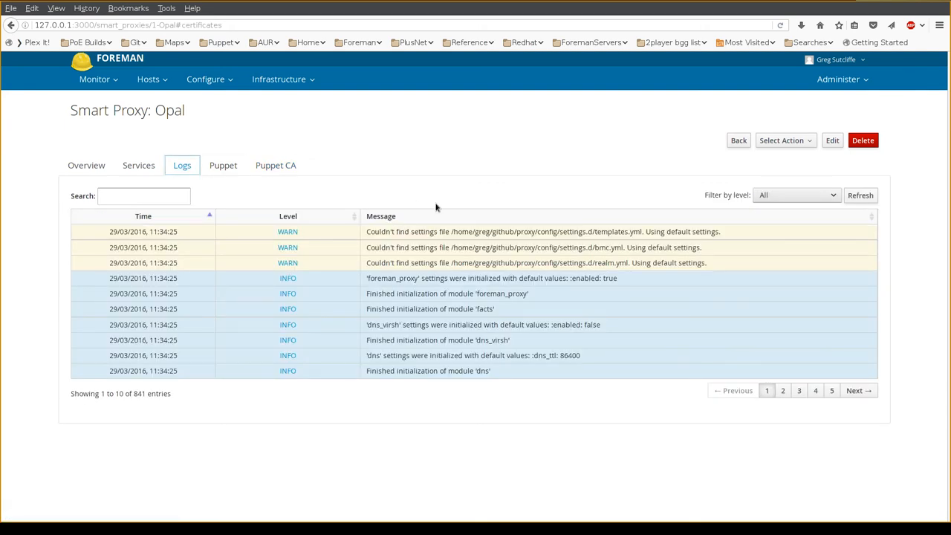
pyautogui.moveTo(706, 194)
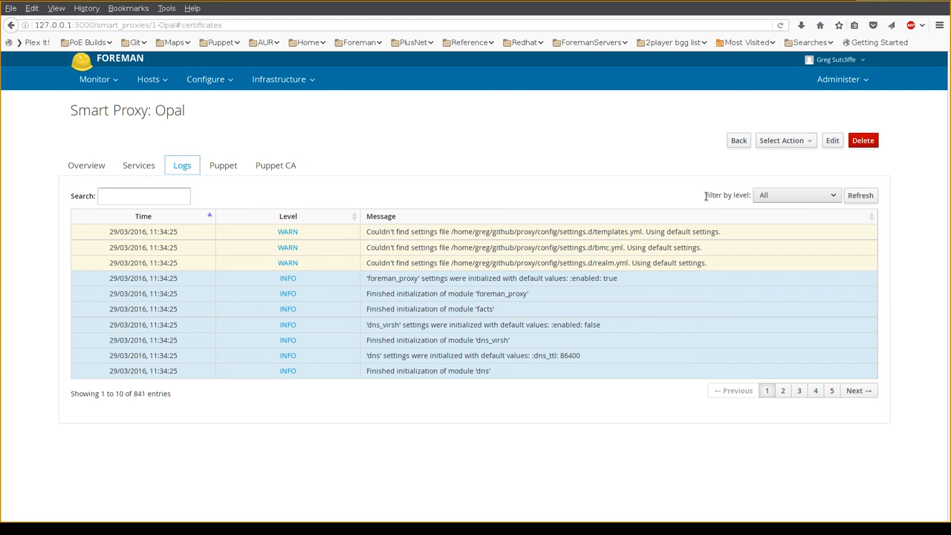
pyautogui.click(797, 194)
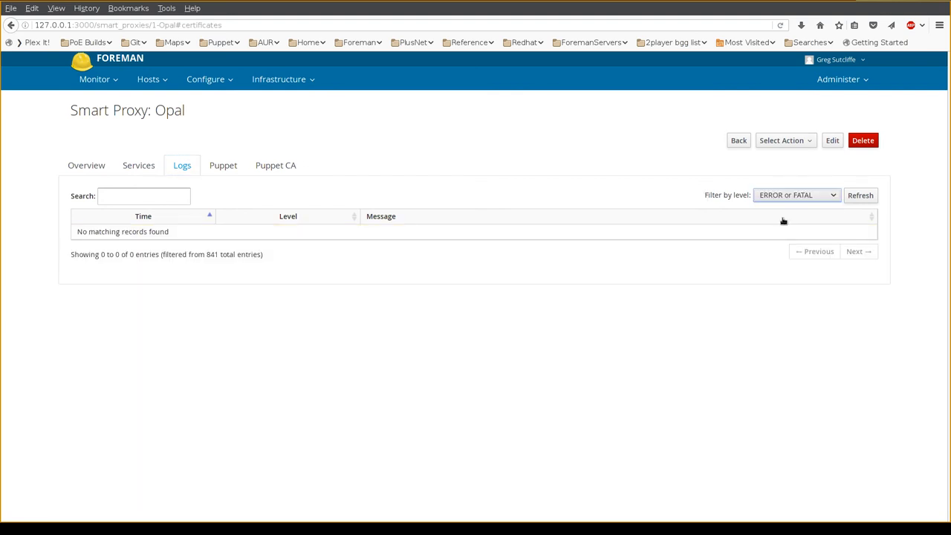
pyautogui.click(797, 195)
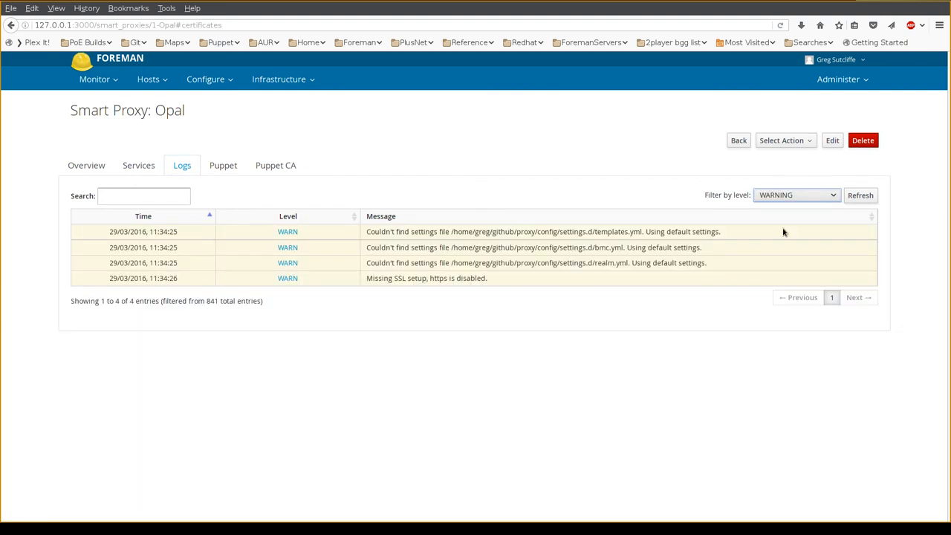